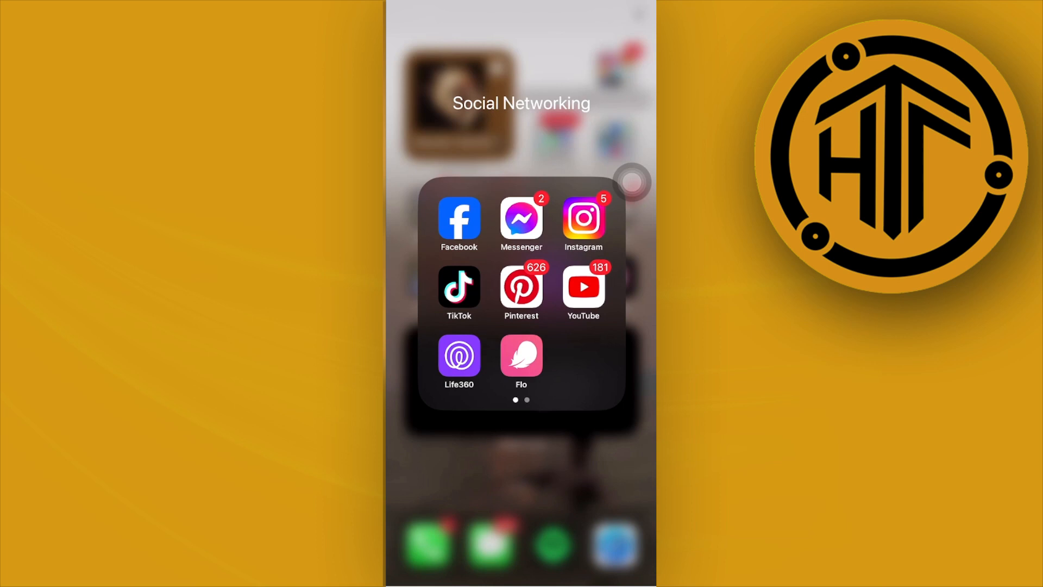
- Close the Social Networking folder to return to the Home Screen app page
{"action": "left_click", "coordinate": [521, 466]}
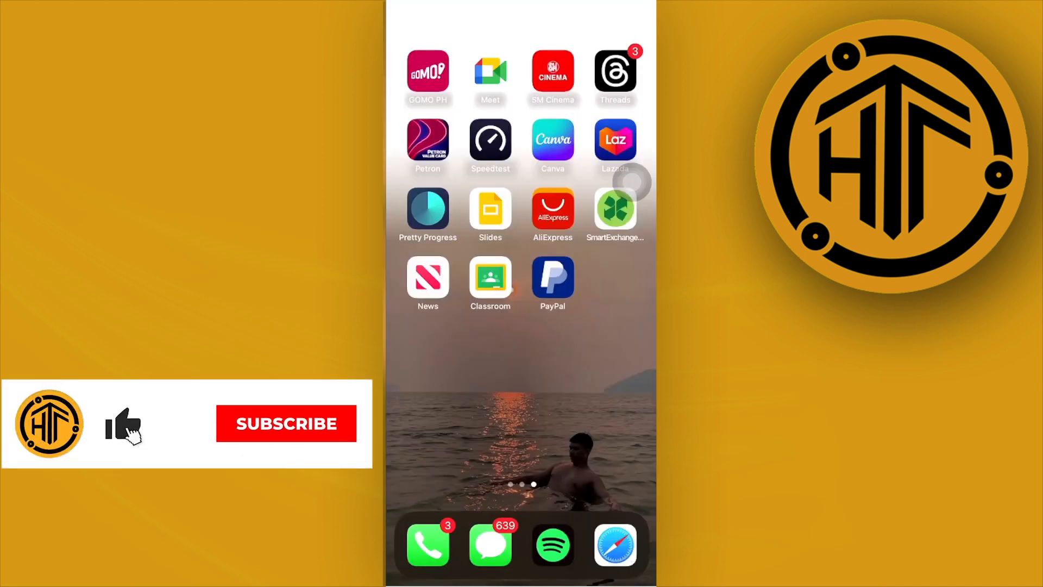
- Return to the first Home Screen page and launch the Settings app
{"action": "left_click", "coordinate": [286, 424]}
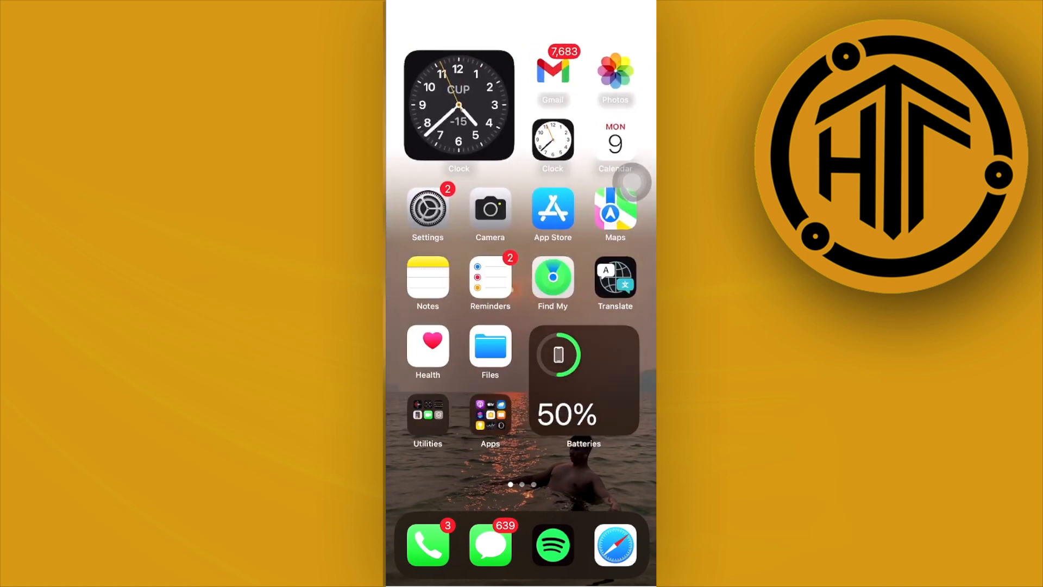
{"action": "left_click", "coordinate": [428, 208]}
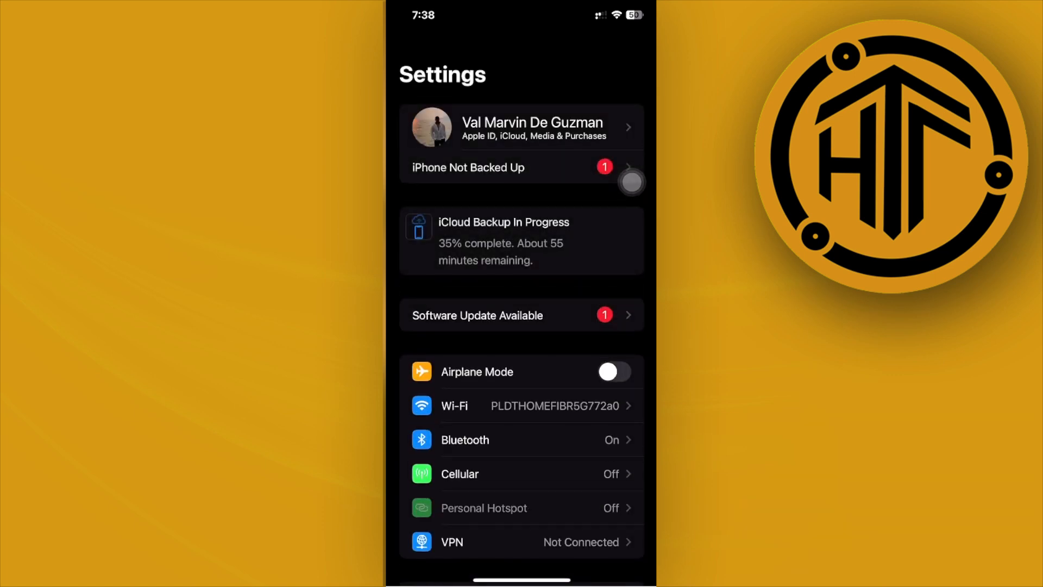
- Go to Software Update in Settings and let it check for the latest iOS 17 update
{"action": "left_click", "coordinate": [522, 315]}
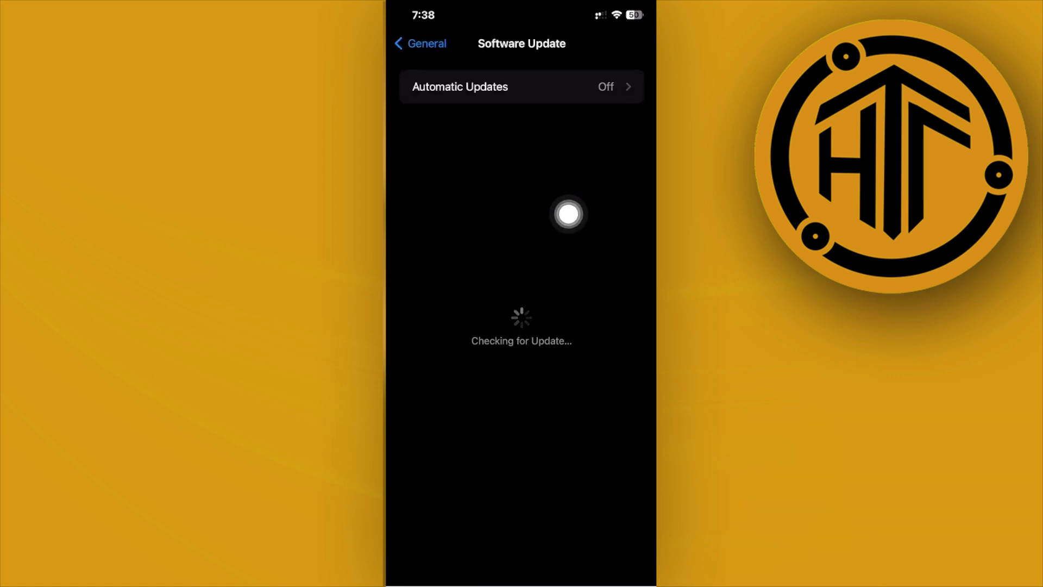